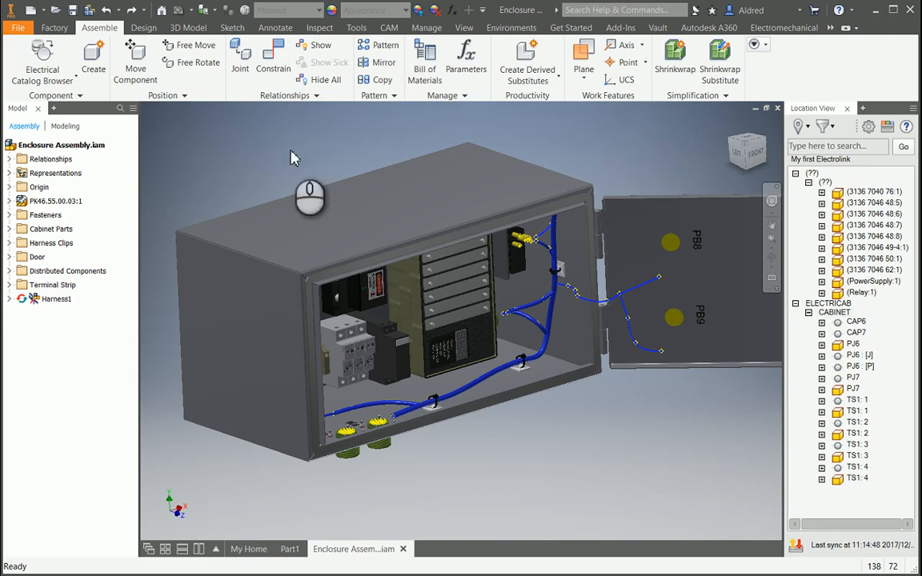
Step: Open the Electrical Catalog Browser from the Place dropdown on the Assemble tab
left_click(42, 72)
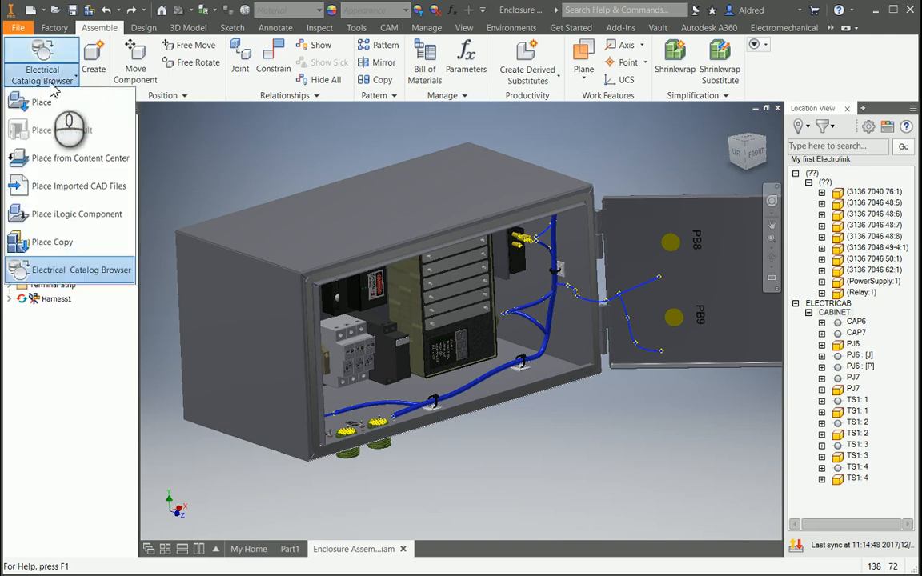
left_click(69, 269)
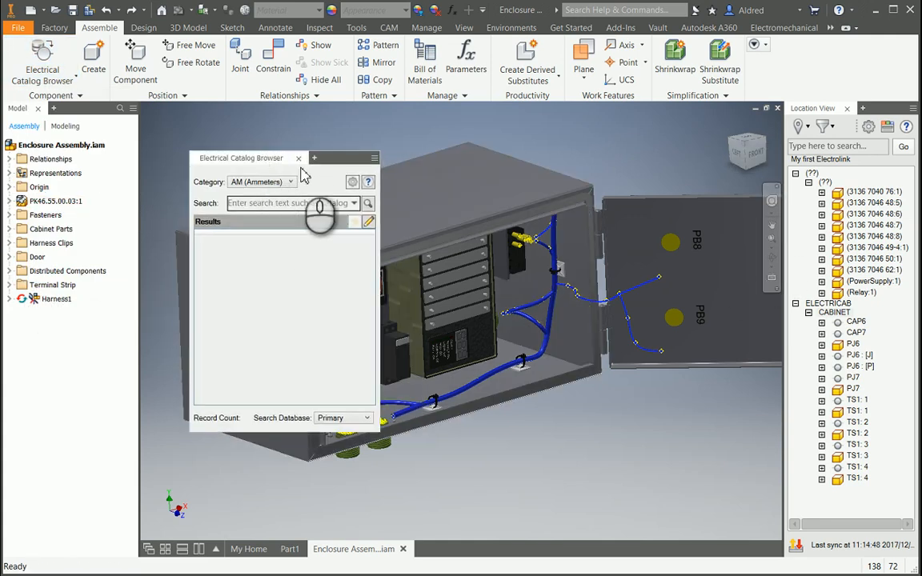
Step: Search the MS category for EATON and place the AN16DN0AB starter in the enclosure
left_click(293, 182)
type("EATON")
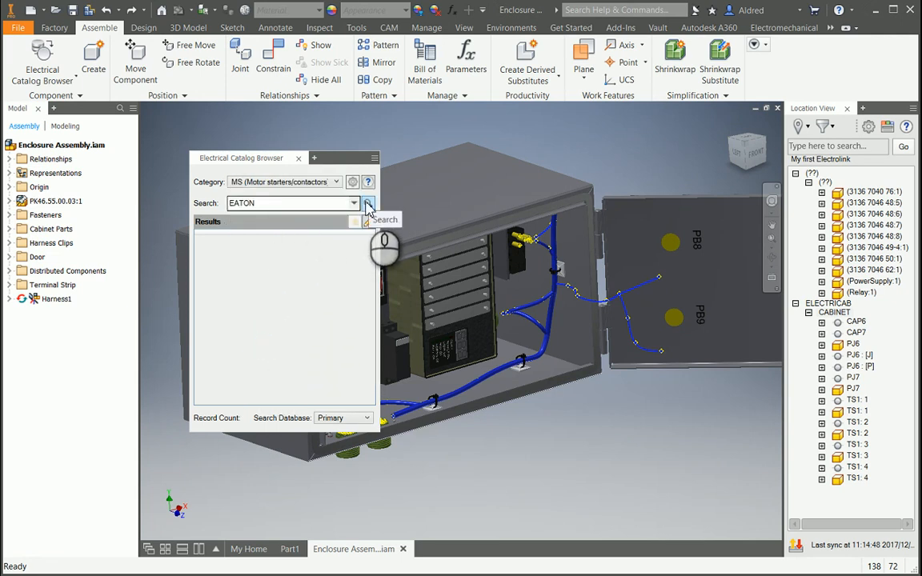
left_click(367, 203)
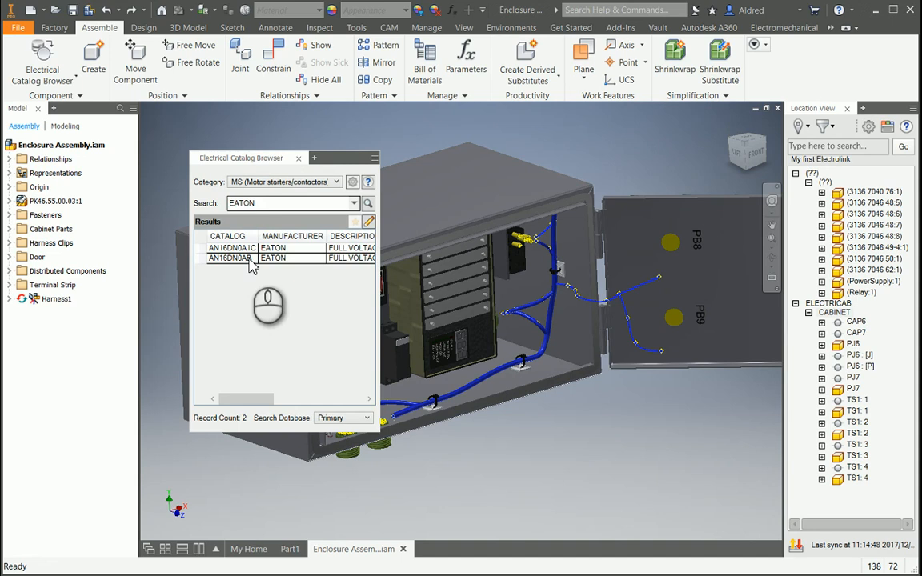
left_click(230, 258)
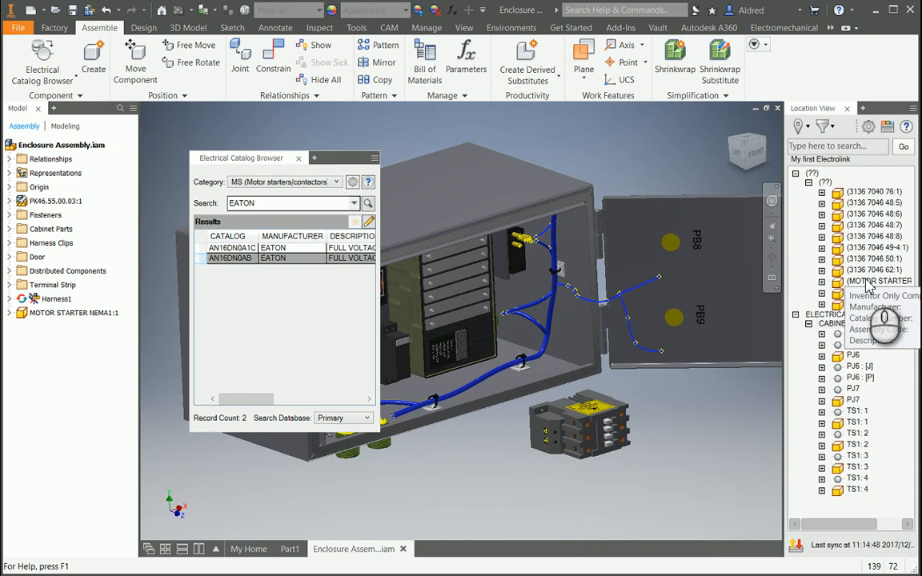
Step: Open Electrical Properties for MOTOR STARTER NEMA1:1 from its browser context menu
right_click(879, 281)
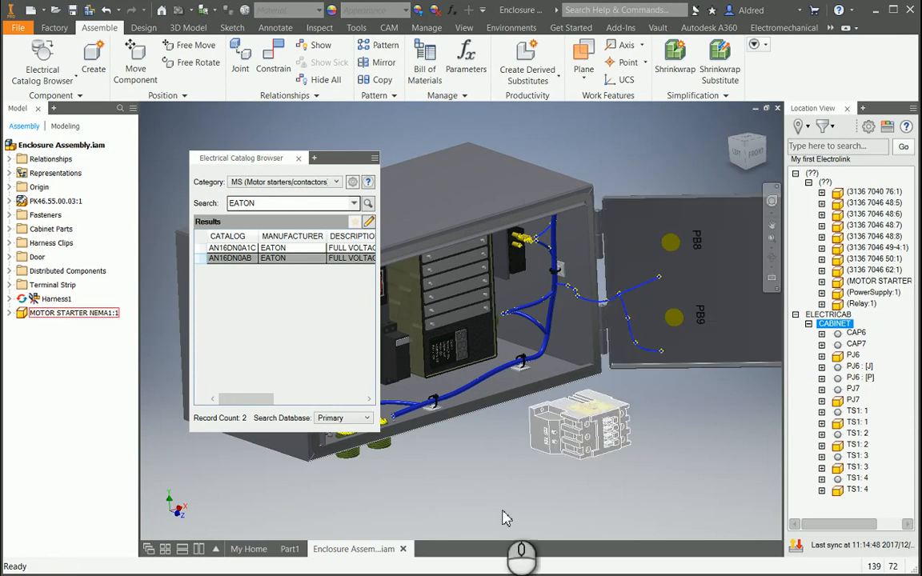
right_click(872, 281)
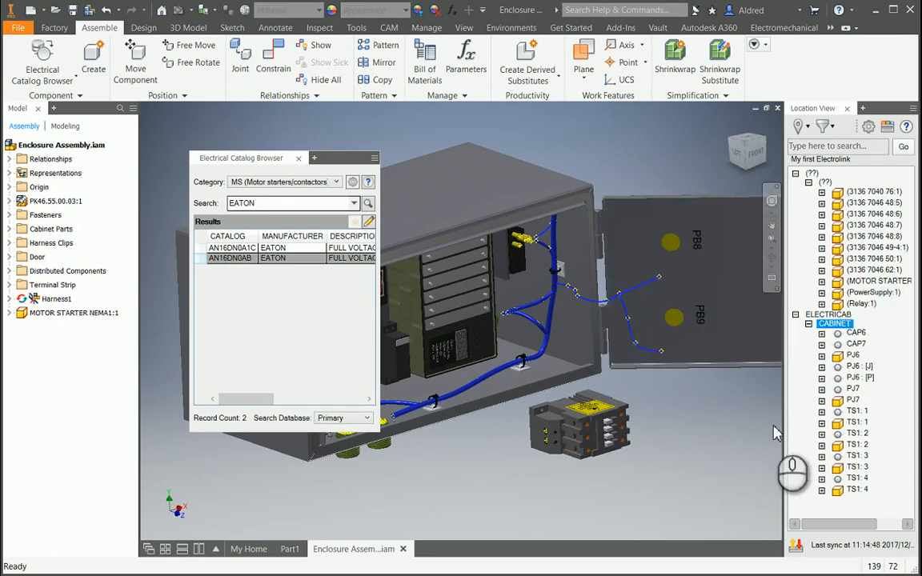
mouse_move(744, 445)
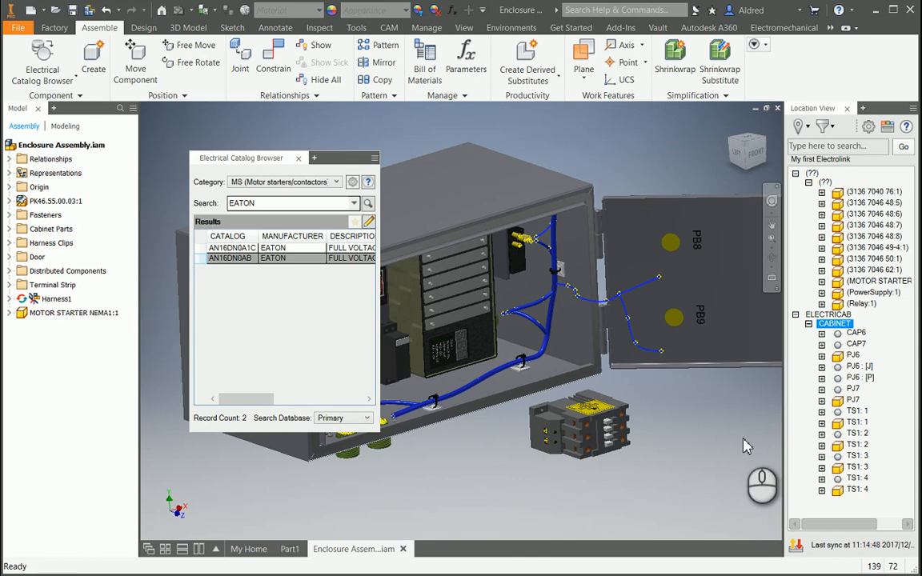
left_click(74, 312)
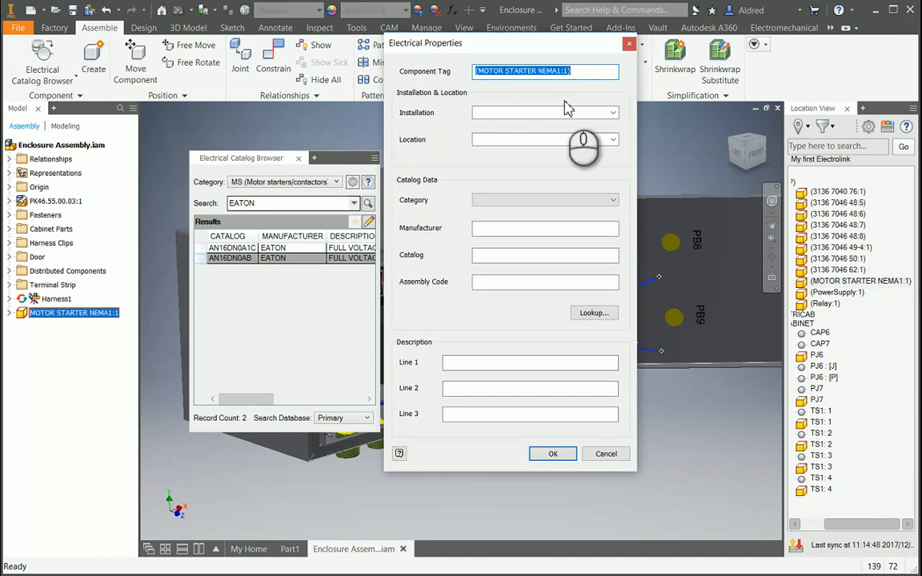
Step: Set the starter's installation to ELECTRICAB and location to CABINET, and confirm
left_click(612, 112)
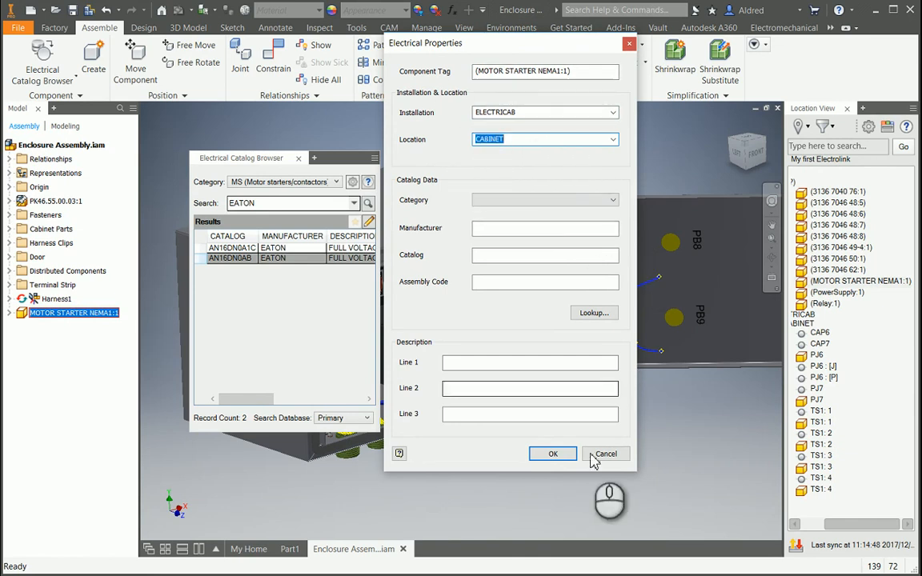
left_click(552, 454)
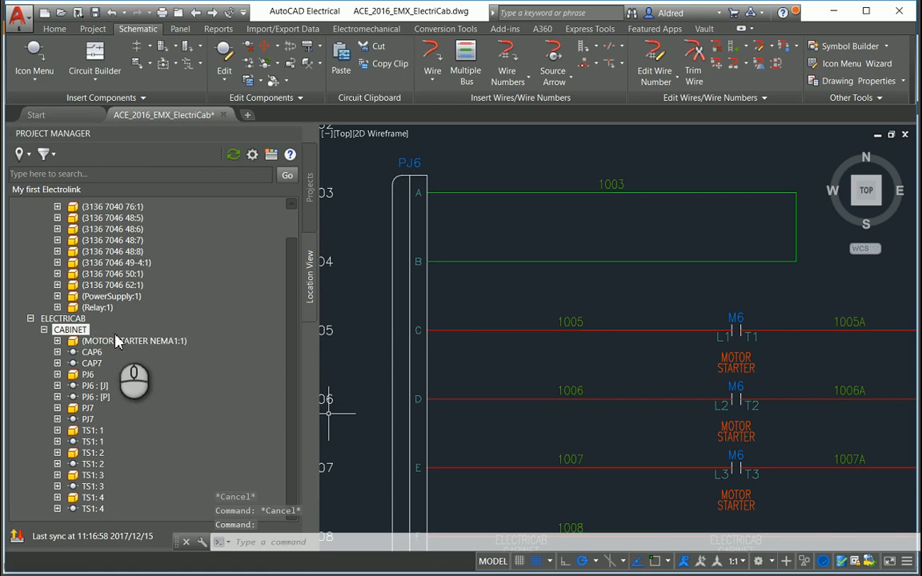
Step: Insert the (MOTOR STARTER NEMA1:1) entry from the Location View context menu
right_click(133, 340)
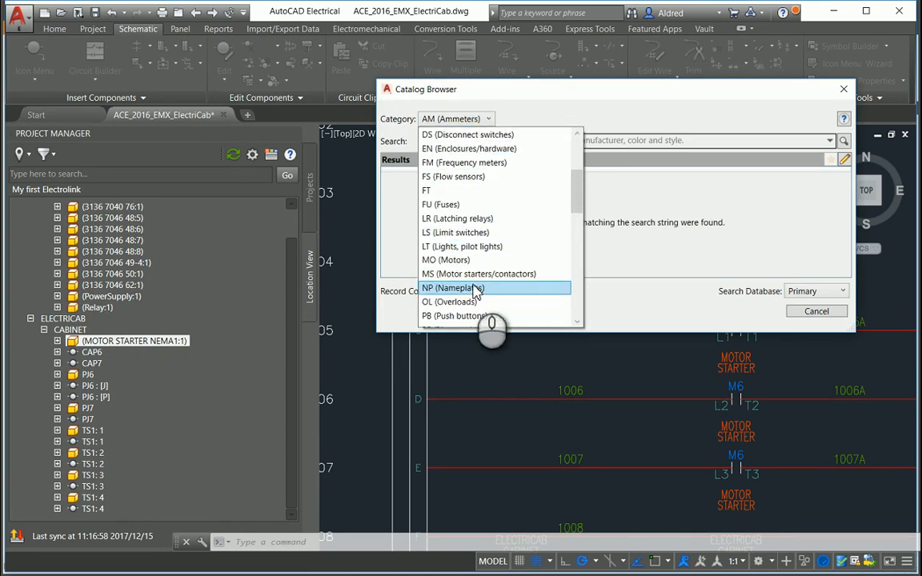
Step: Search the MS catalog category for EATON and select the motor starter part
left_click(479, 274)
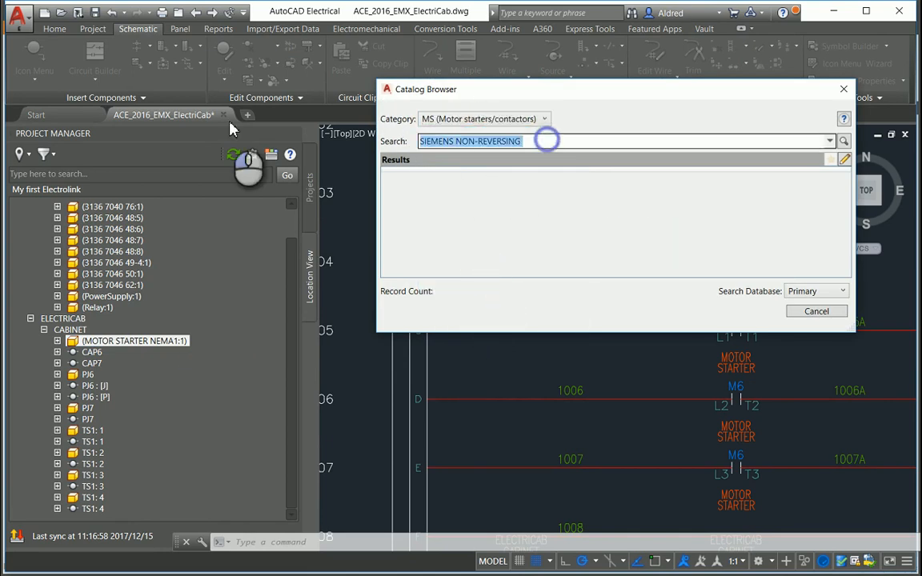
type("EATO")
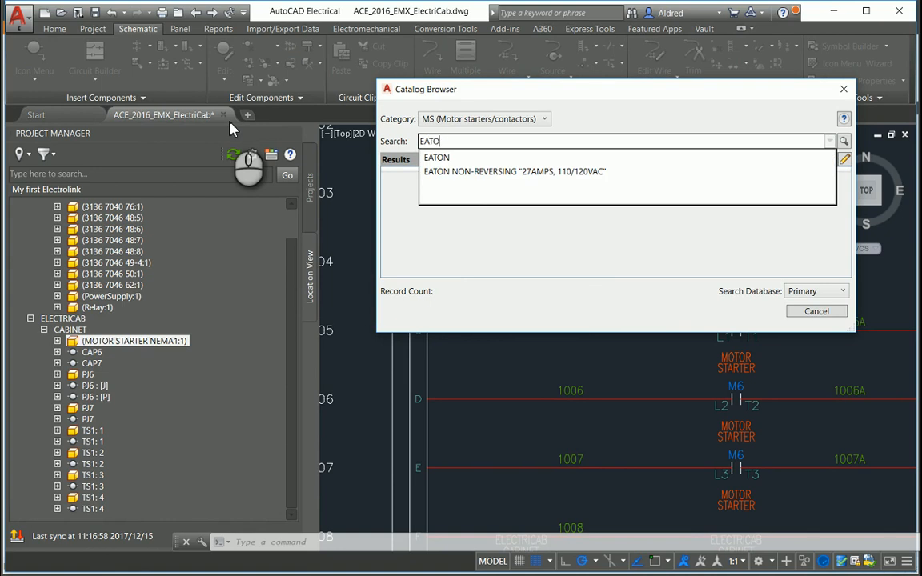
left_click(436, 157)
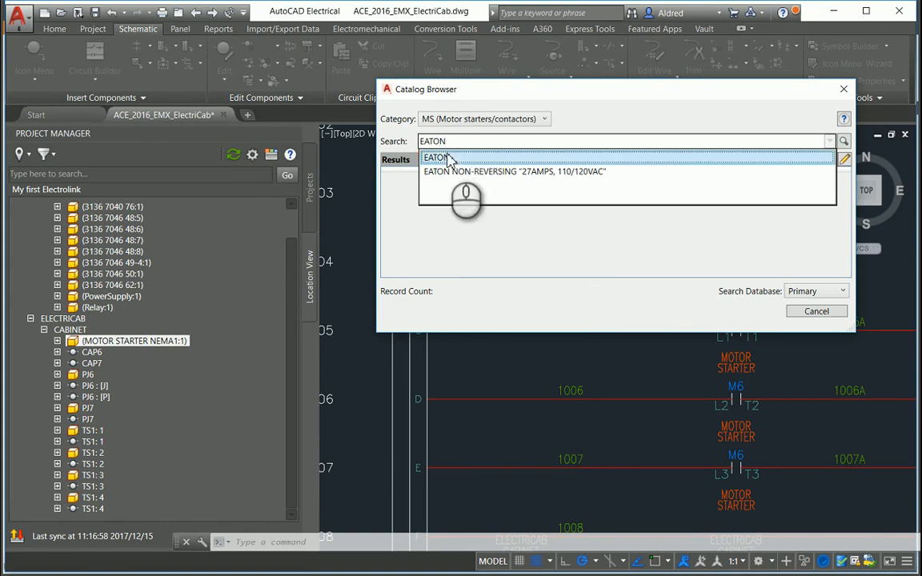
left_click(844, 141)
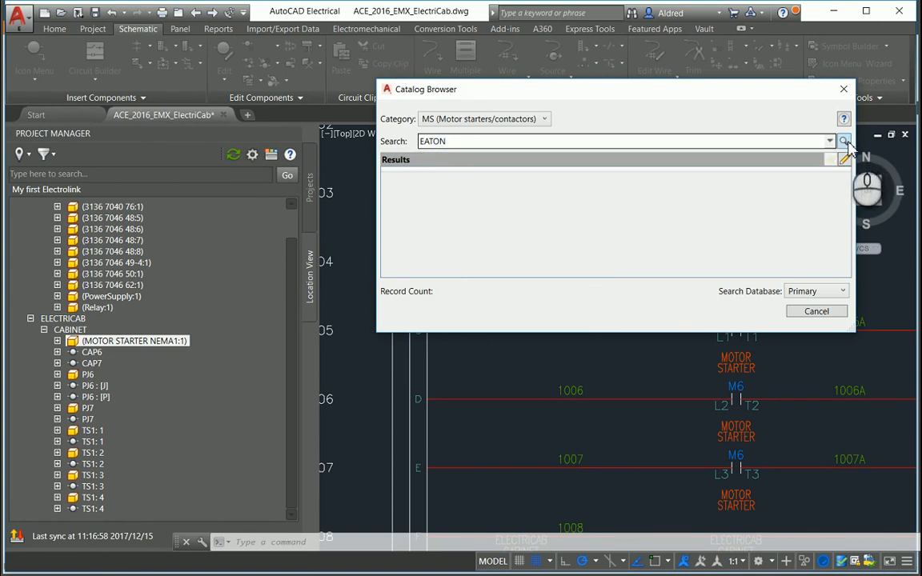
left_click(843, 141)
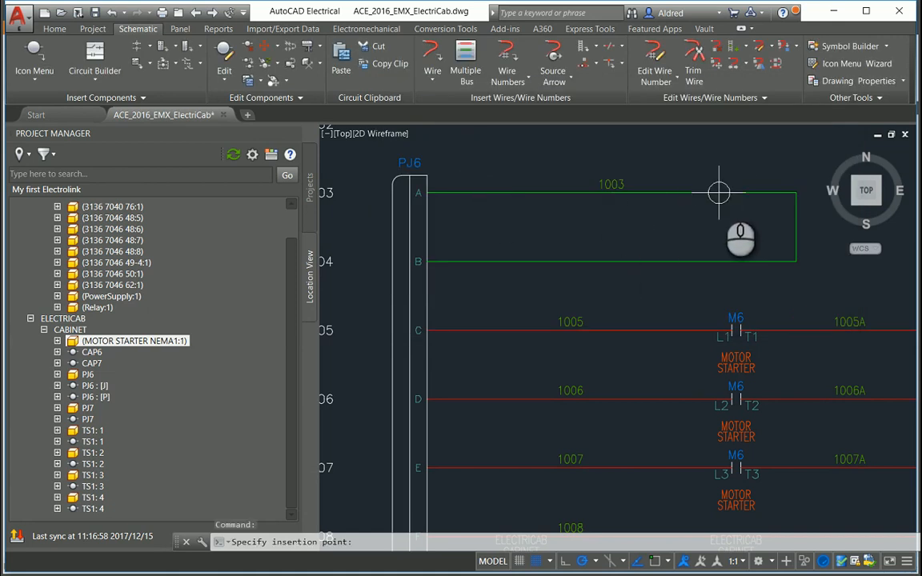
Step: Place the M6 coil on wire 1003, describe it as motor STARTER, and confirm
left_click(717, 192)
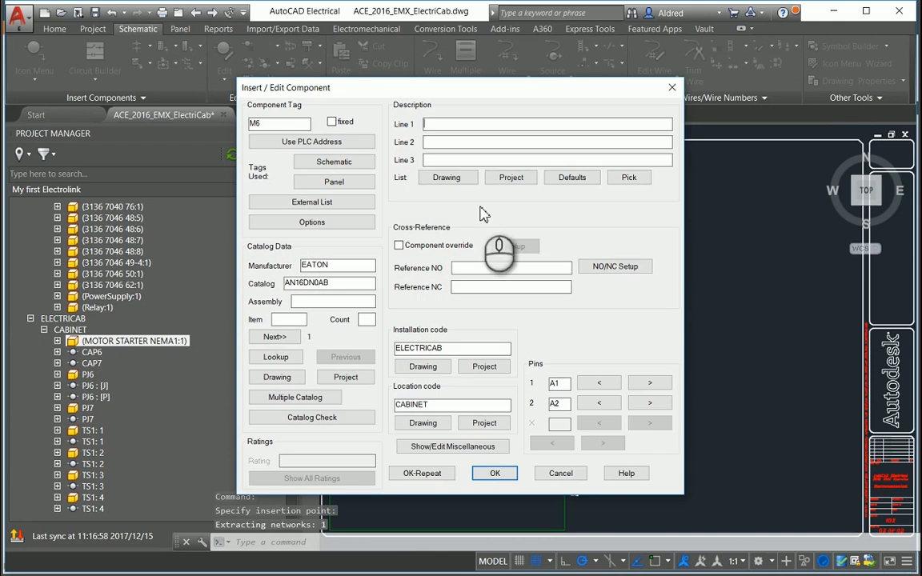
type("motor")
left_click(547, 142)
type("STARTER")
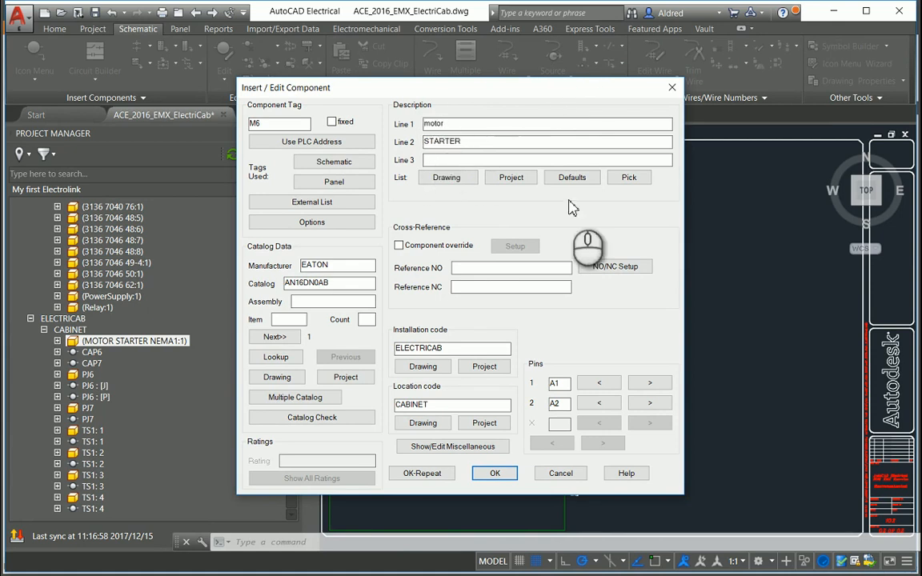
left_click(495, 473)
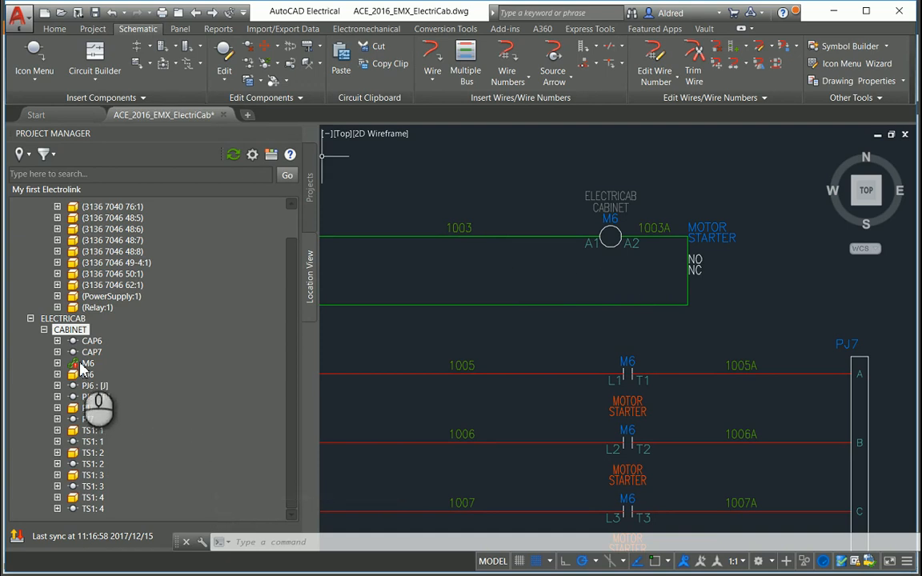
mouse_move(87, 363)
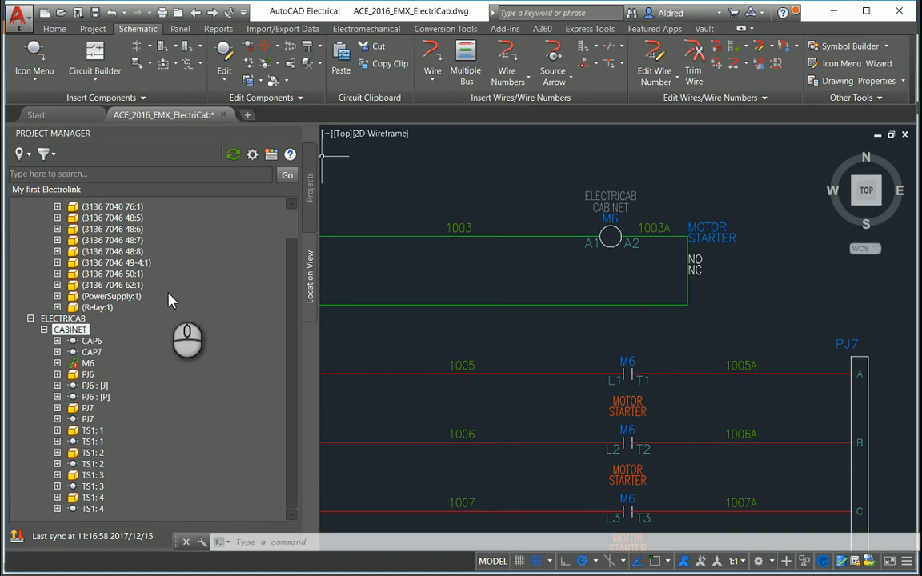
mouse_move(176, 294)
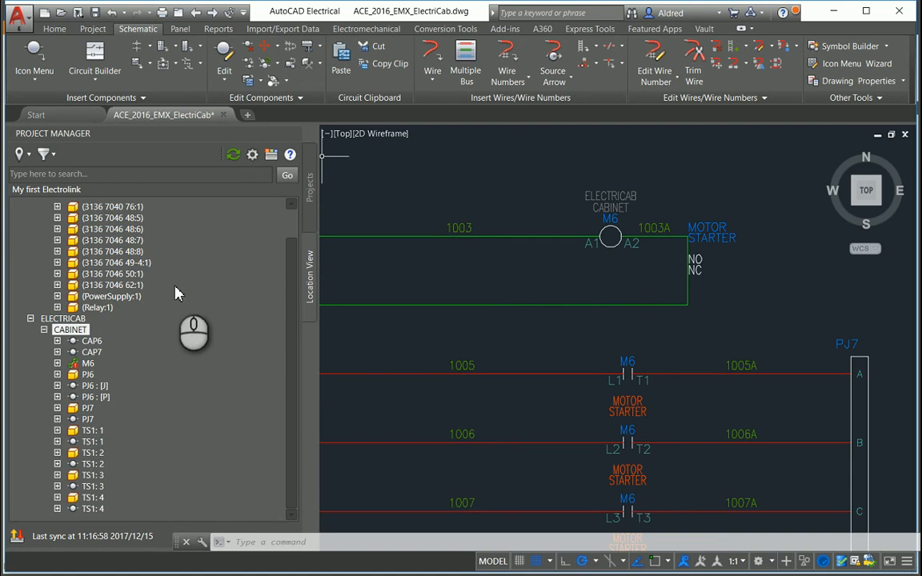